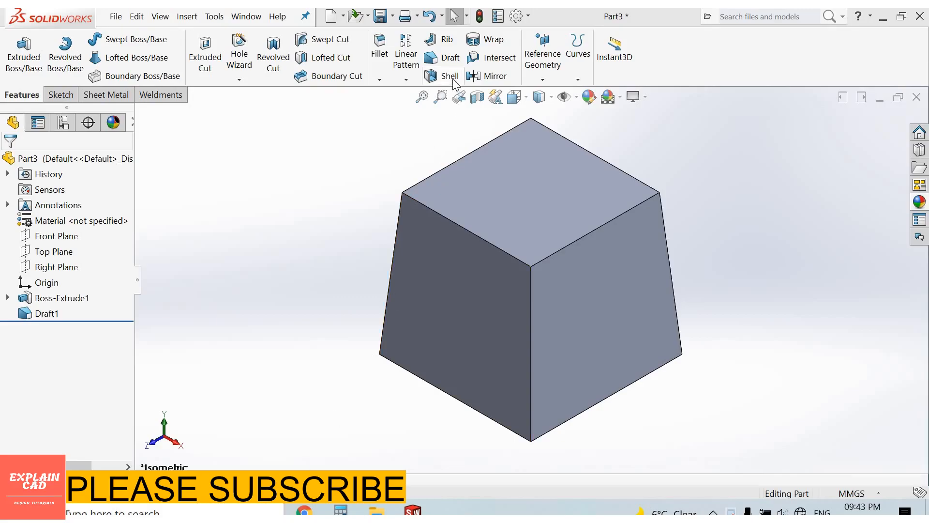
mouse_move(449, 76)
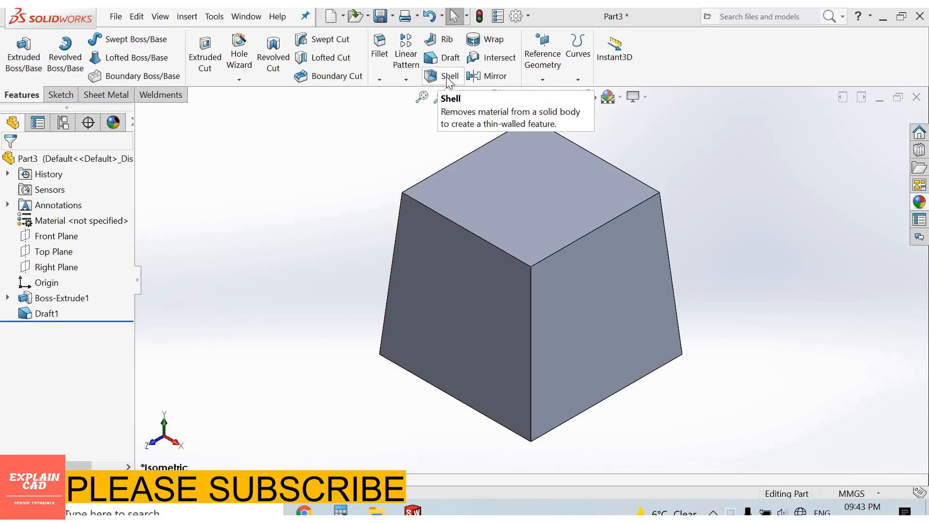
Step: Create a Shell on the drafted block with 5.00 mm thickness and preview enabled
click(450, 76)
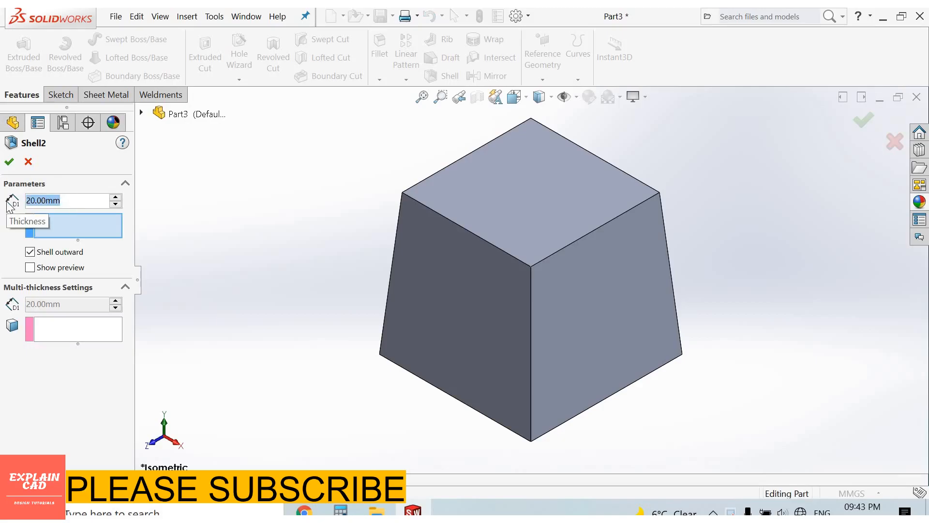
text(5.00mm)
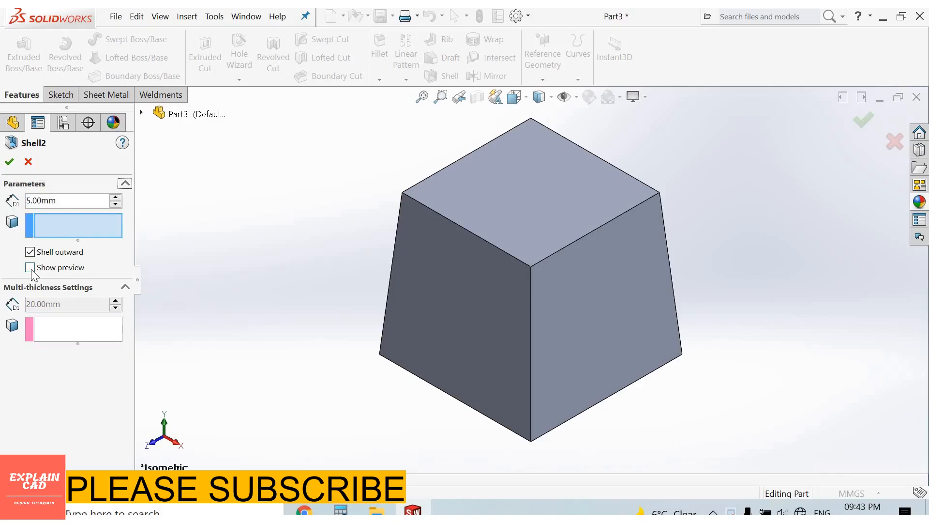
click(30, 267)
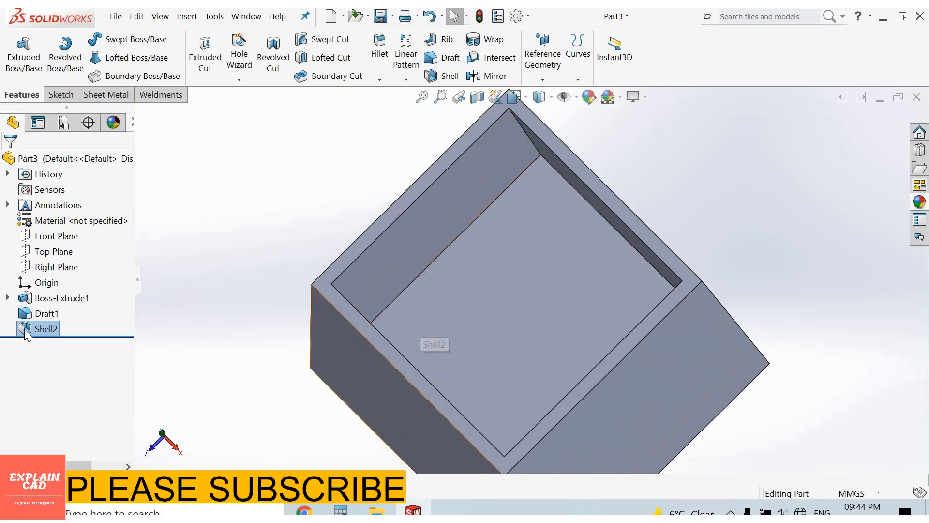
Step: Reopen Shell2 for editing and add the block's front face to Faces to Remove
right_click(45, 328)
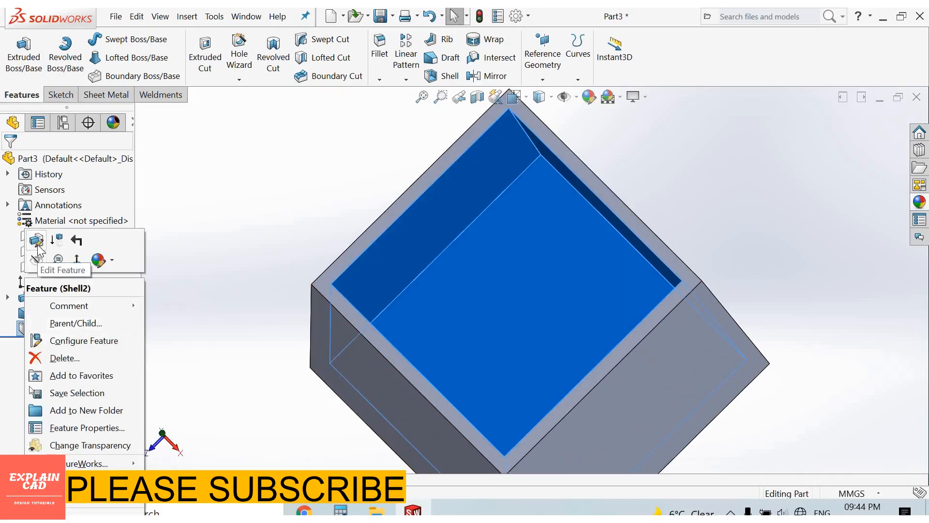
click(36, 240)
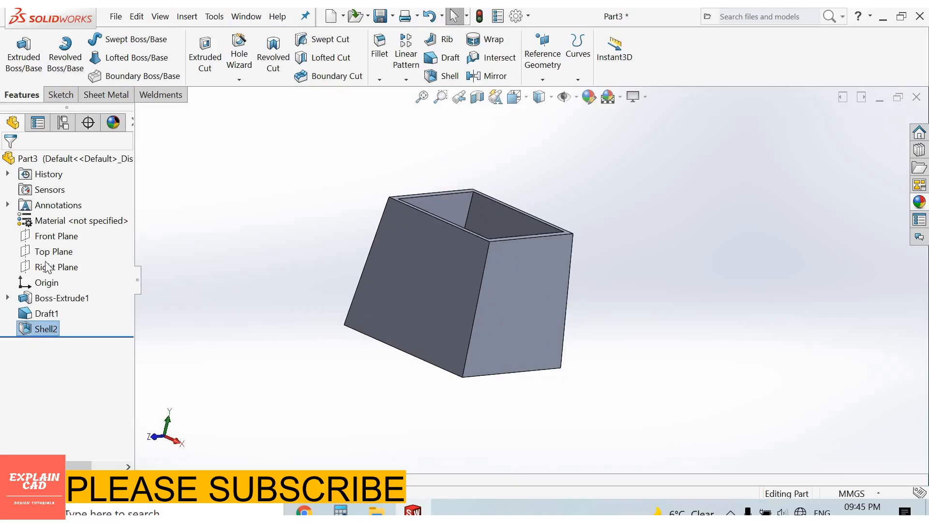
double_click(46, 329)
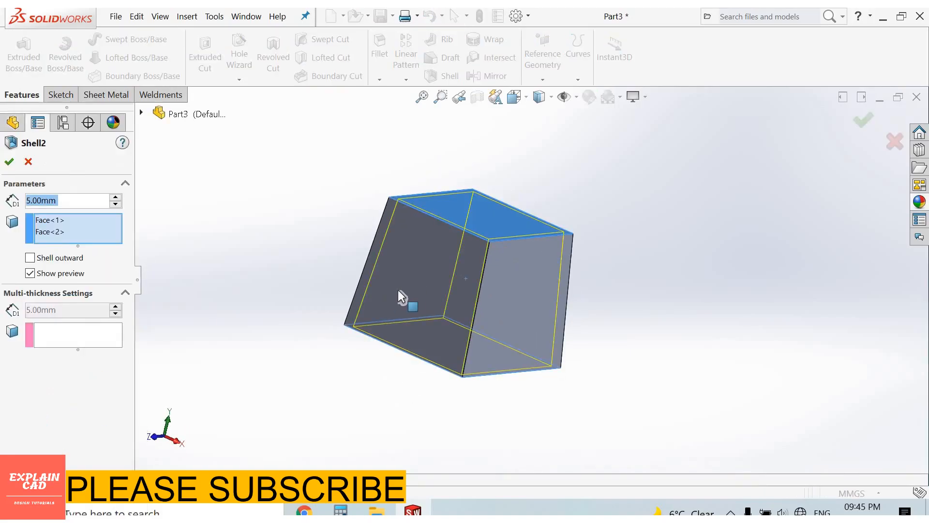
click(397, 290)
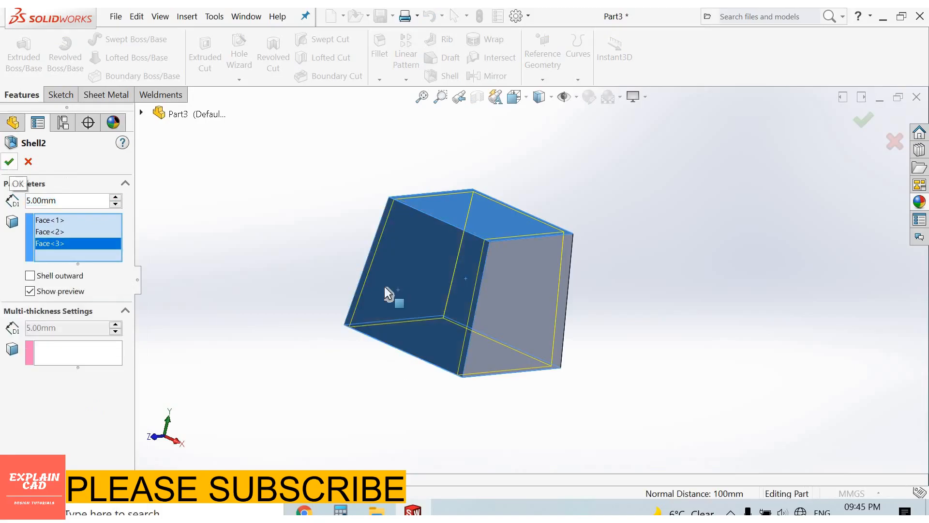